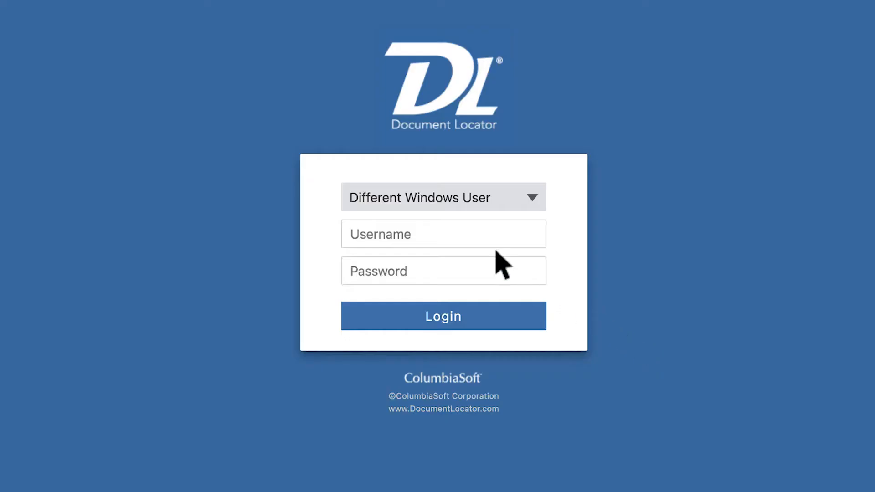
- Sign in with username and password to reach the Compliance workflow tasks list
{"action": "left_click", "coordinate": [443, 317]}
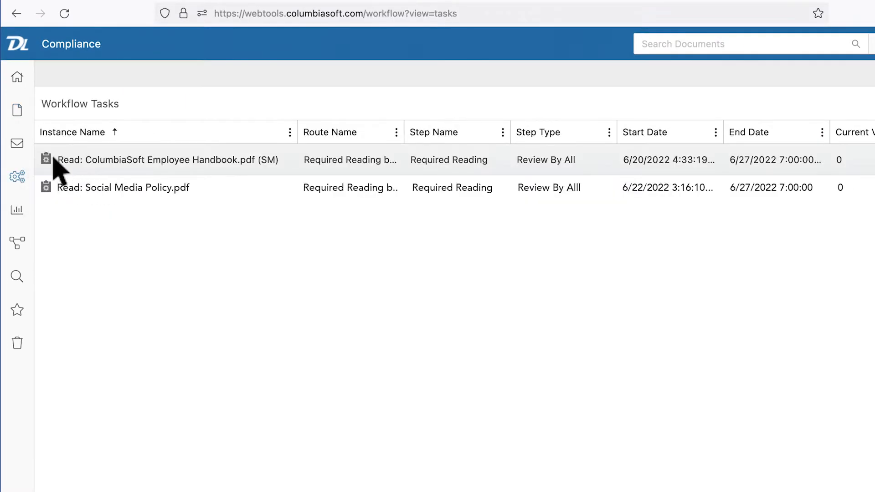
- Show the action menu for document SOP0001 in the Documents folder
{"action": "left_click", "coordinate": [16, 144]}
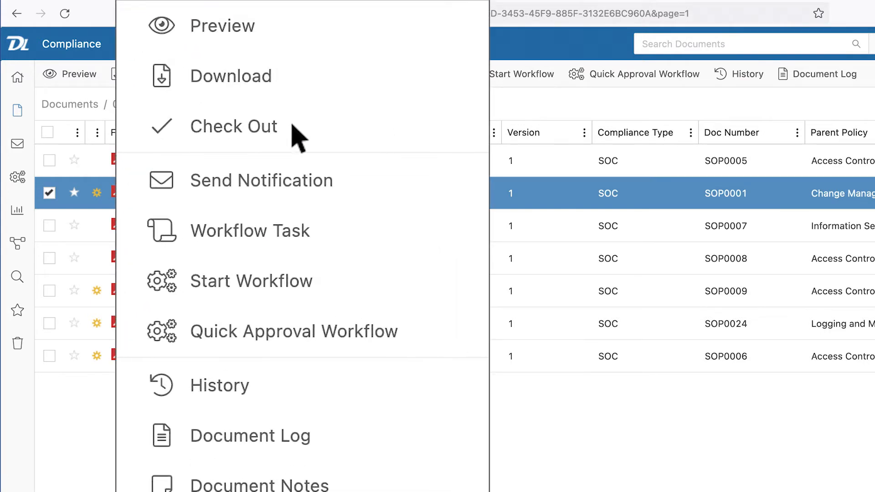
{"action": "mouse_move", "coordinate": [338, 257]}
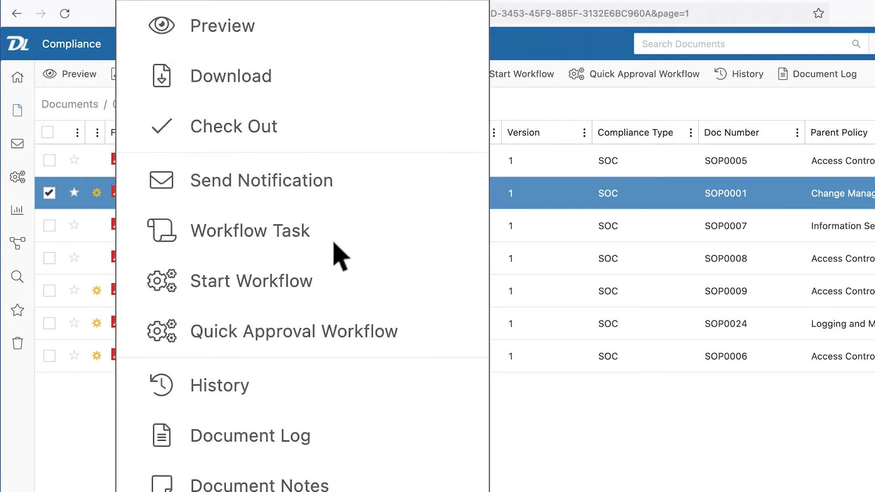
{"action": "mouse_move", "coordinate": [284, 402]}
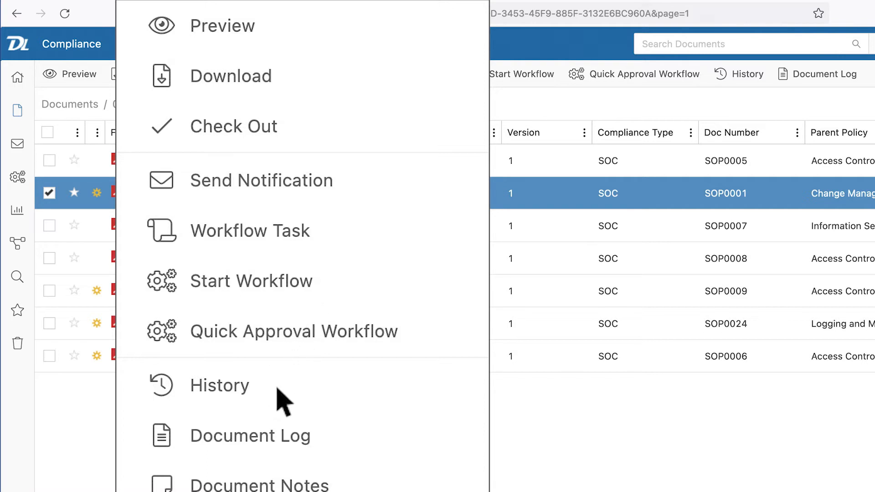
{"action": "scroll", "scroll_direction": "down", "scroll_amount": 3}
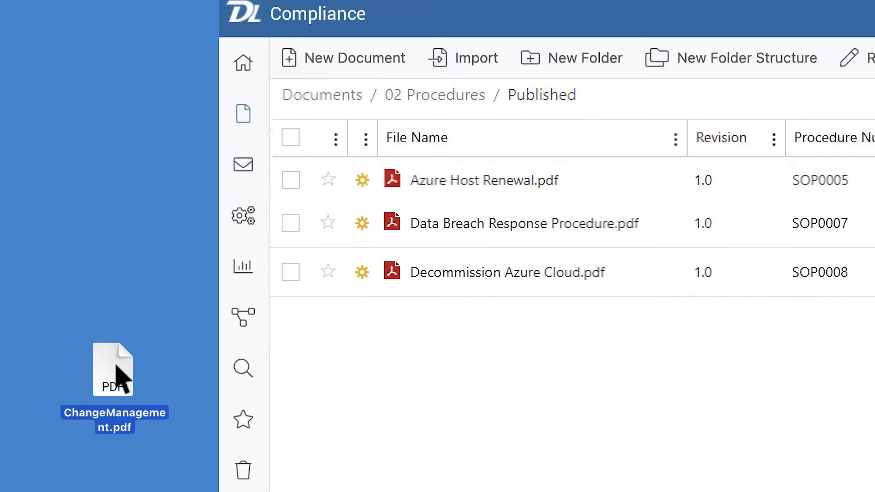
- Import ChangeManagement.pdf into Published with the Procedure profile, Compliance Type ISO and its parent policy
{"action": "left_click_drag", "start_coordinate": [113, 369], "coordinate": [368, 369]}
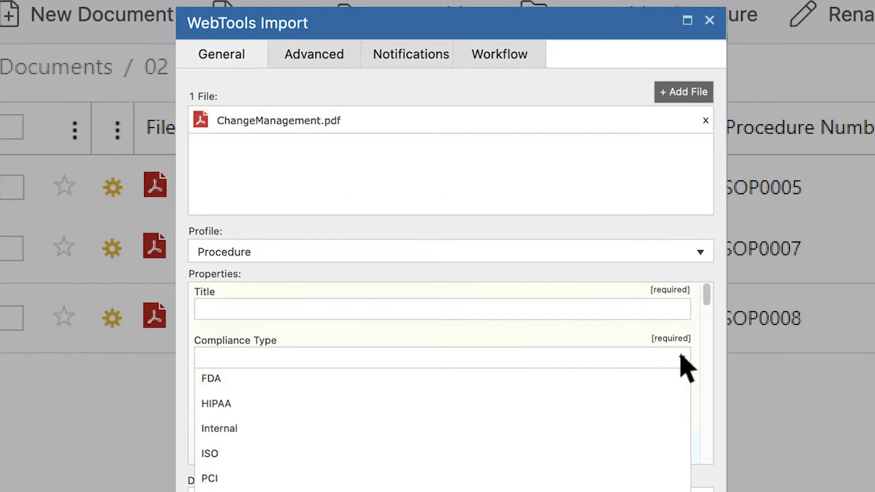
{"action": "left_click", "coordinate": [210, 453]}
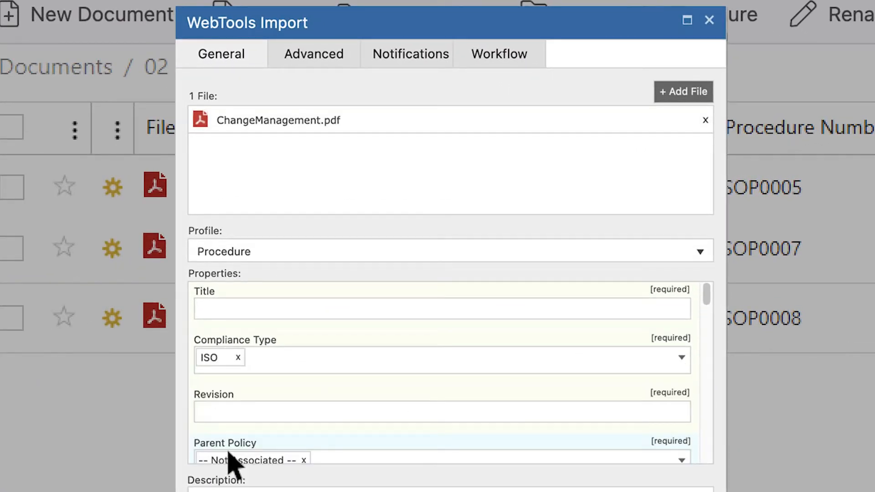
{"action": "left_click", "coordinate": [709, 20]}
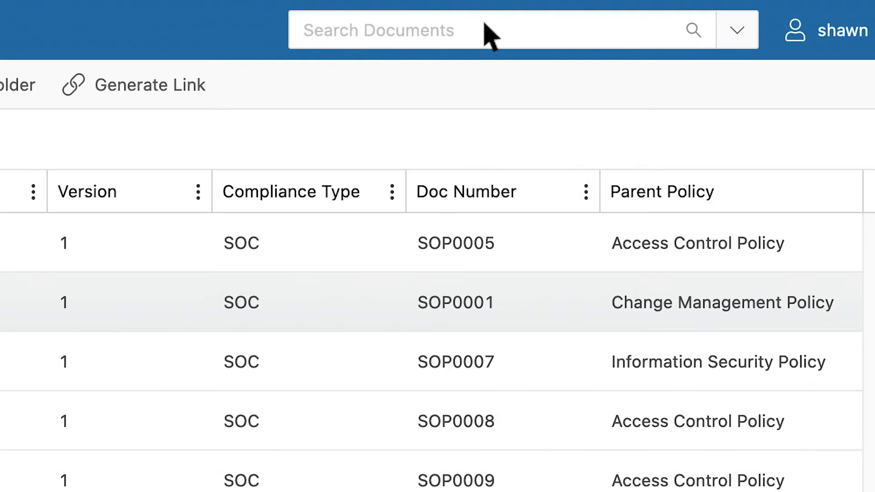
- Run an Advanced Search for documents whose filename contains 'procedure'
{"action": "left_click", "coordinate": [736, 30]}
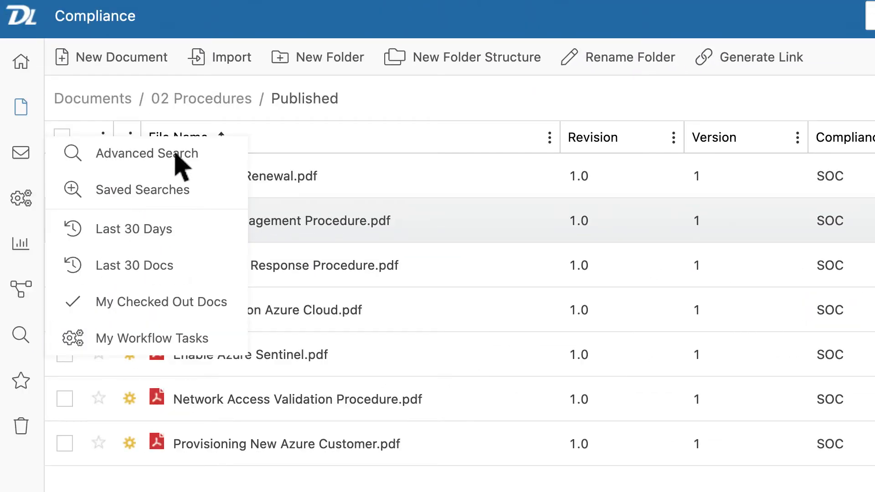
{"action": "mouse_move", "coordinate": [211, 163]}
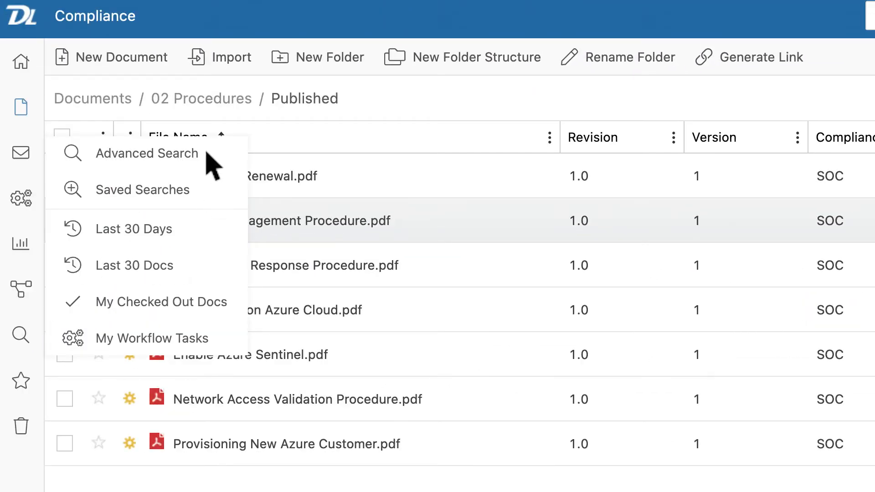
{"action": "left_click", "coordinate": [147, 153]}
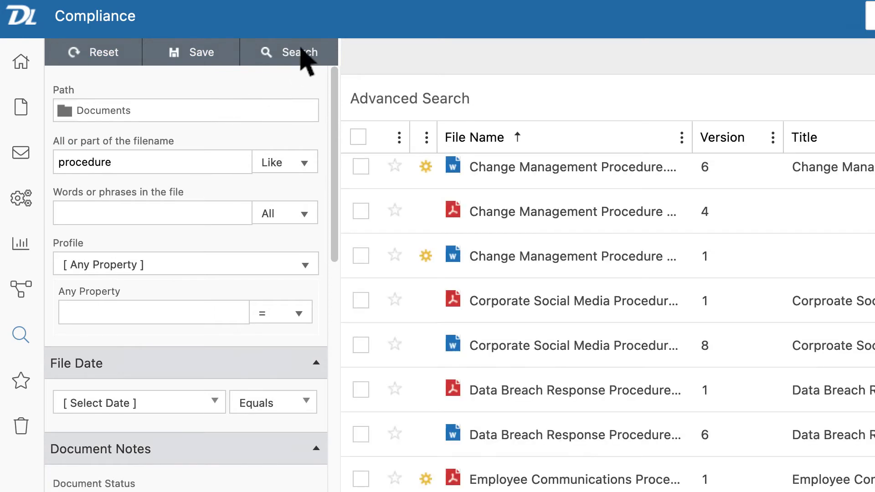
{"action": "mouse_move", "coordinate": [317, 223]}
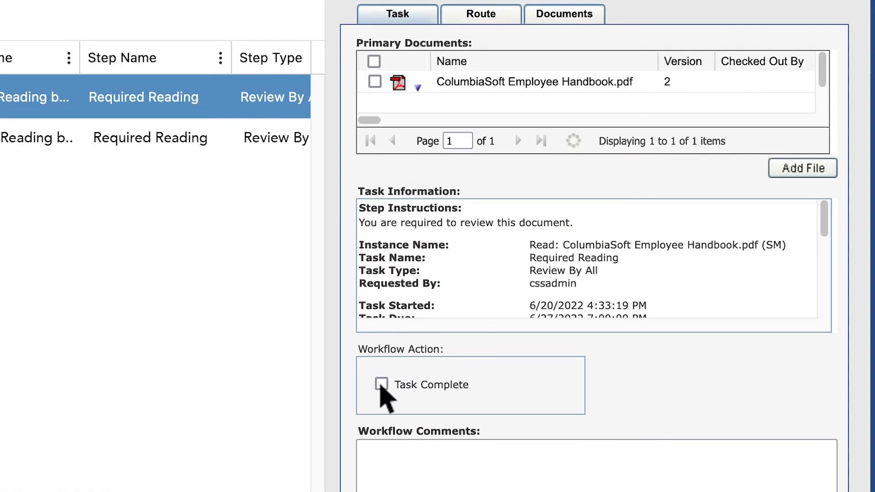
- Mark the Employee Handbook reading task complete and submit it
{"action": "left_click", "coordinate": [381, 384]}
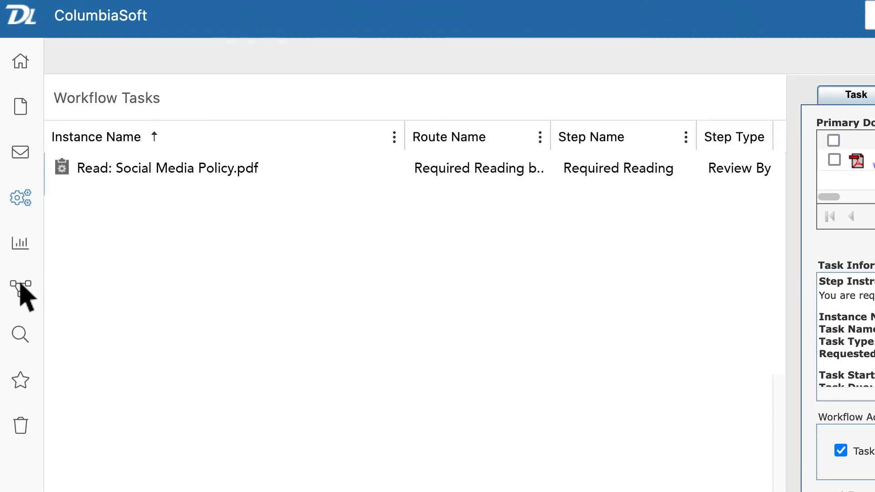
{"action": "mouse_move", "coordinate": [27, 284]}
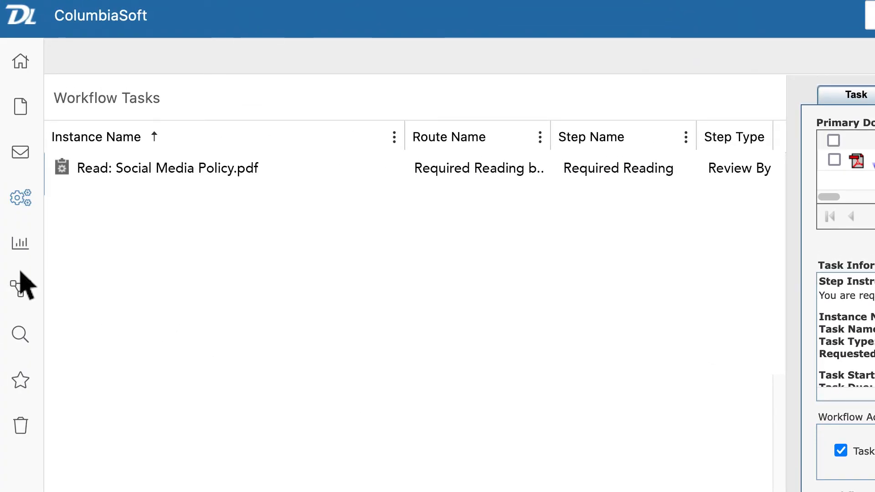
{"action": "left_click", "coordinate": [20, 242]}
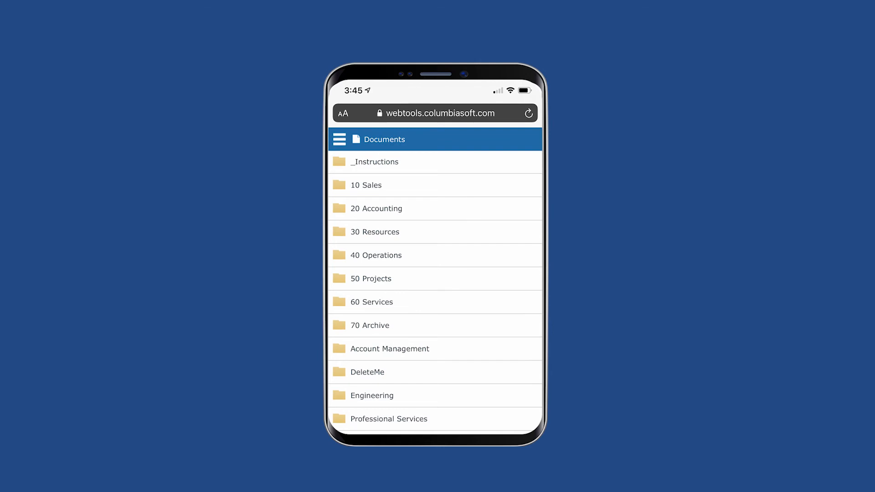
- Browse into the 50 Projects folder in the mobile Documents list
{"action": "left_click", "coordinate": [370, 279]}
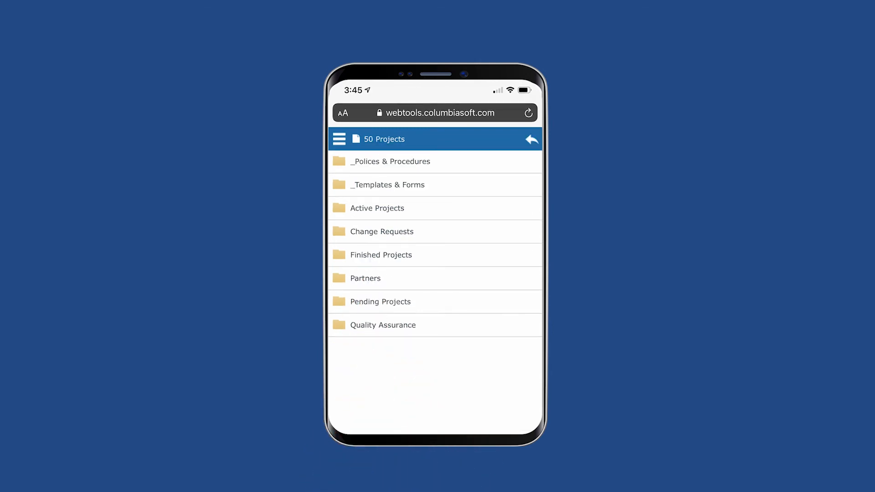